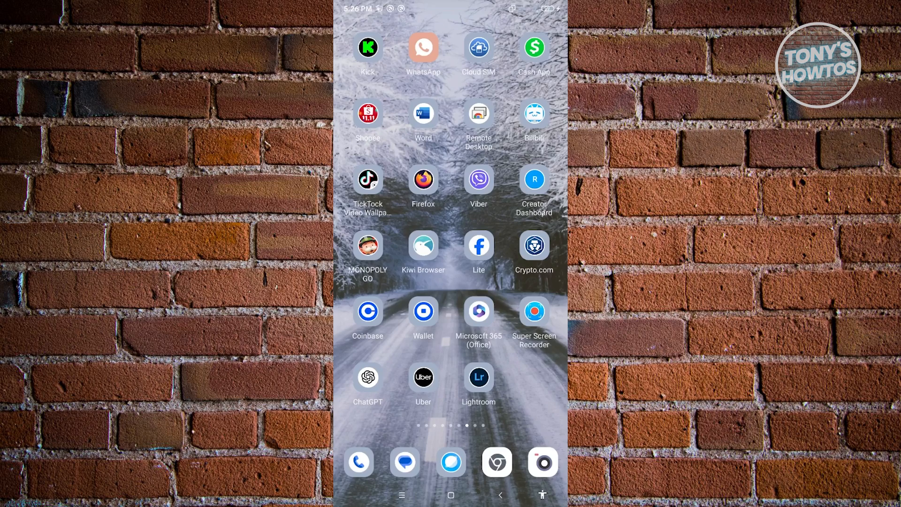
Swipe the home screen to reach and launch Google Play Store's search page
scroll("left", 3)
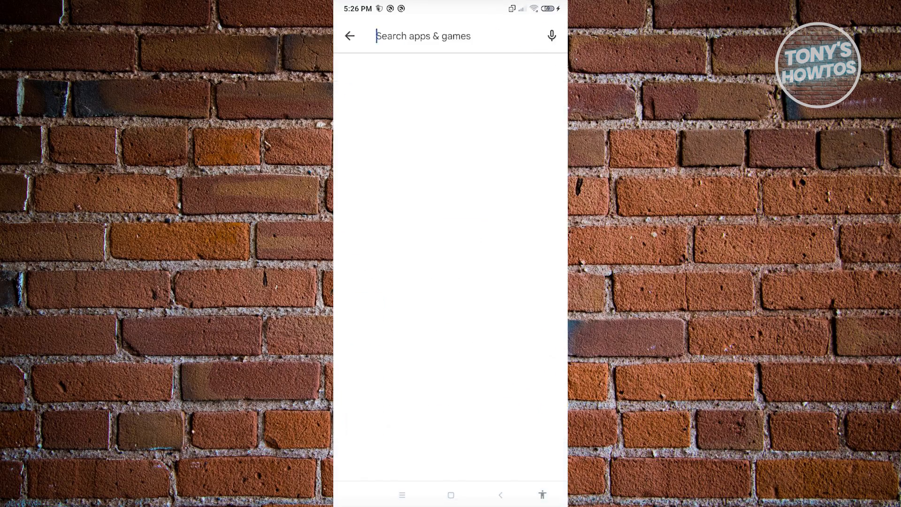
Search 'tap scroll', select Tap Scroll - Perfect Scroll, and launch the installed app
type("tap scroll")
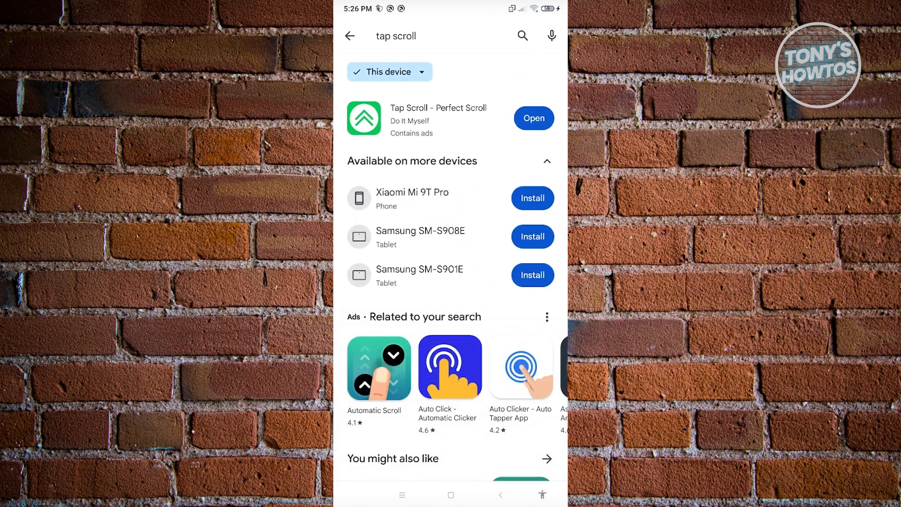
left_click(438, 119)
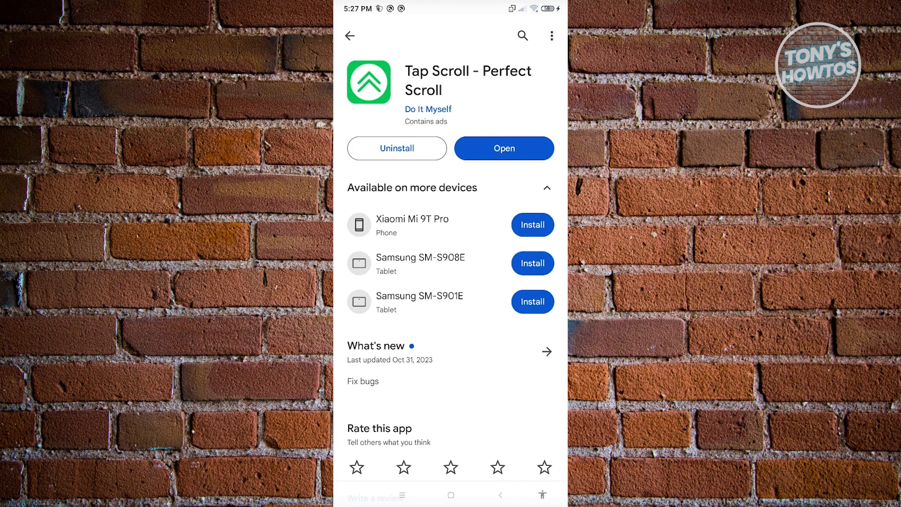
left_click(503, 148)
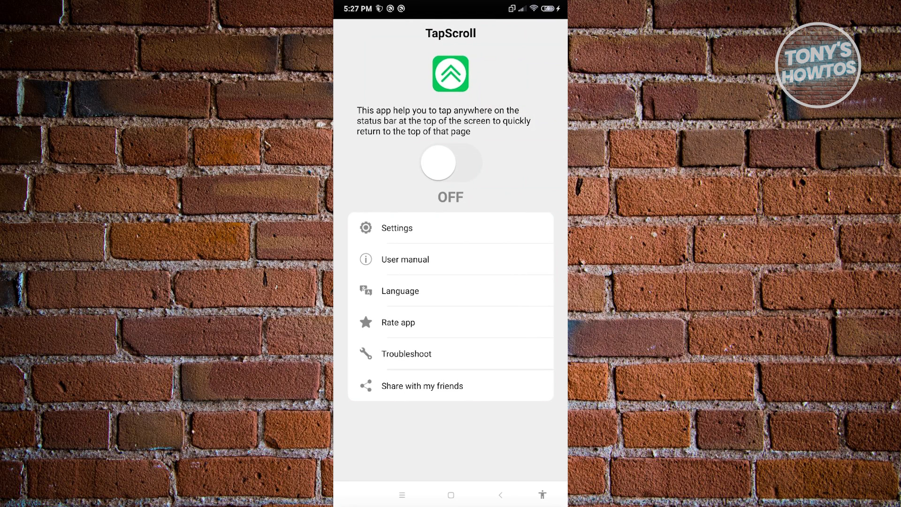
Switch the Tap Scroll tap-status-bar-to-return-to-top service ON
left_click(449, 162)
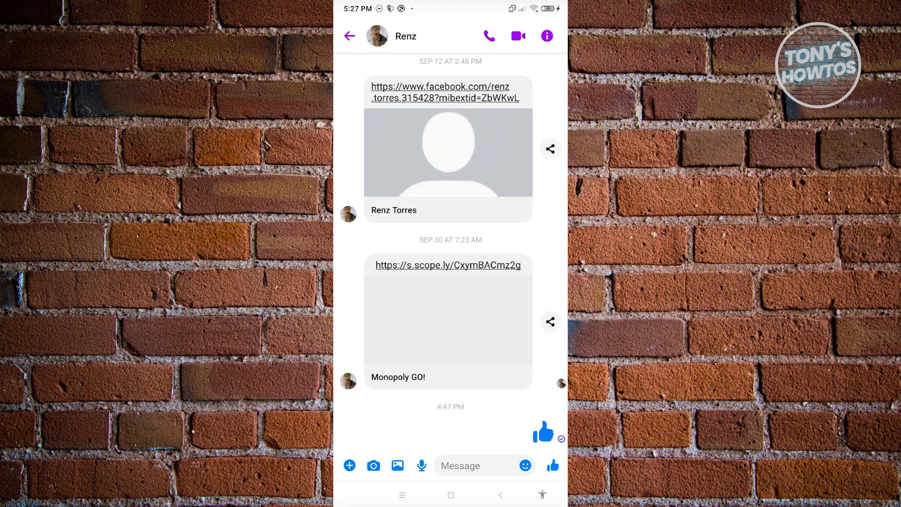
Scroll the Messenger conversation up to earlier messages from May 31
scroll("down", 3)
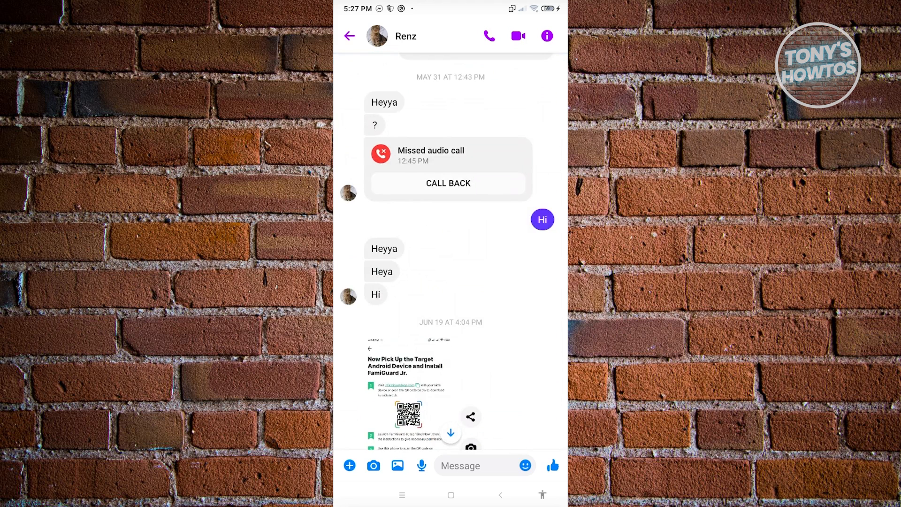